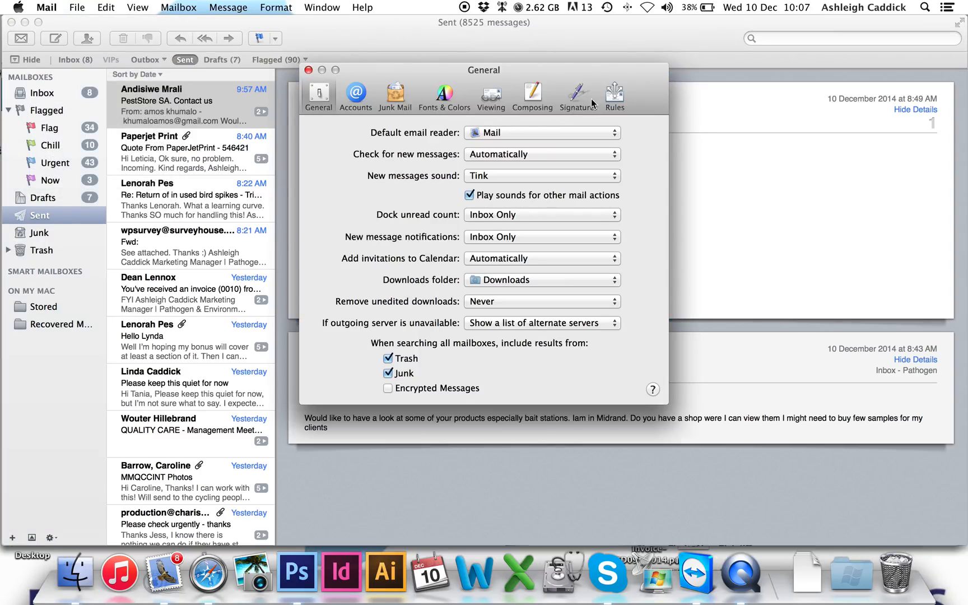
# Show the Rules pane of Mail's preferences with the existing mail rules
pyautogui.click(614, 92)
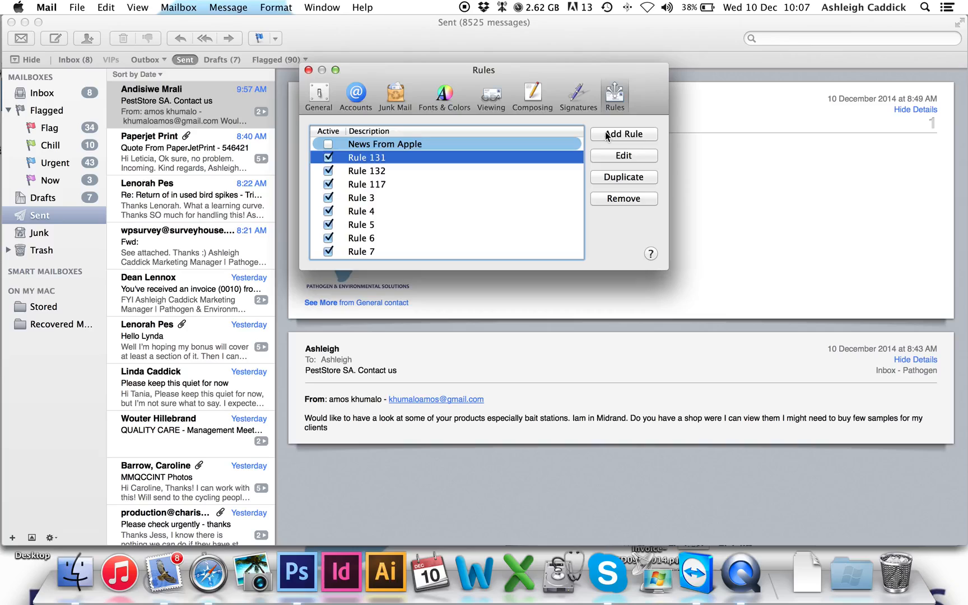
# Create a new rule described 'Auto Reply' requiring all conditions to match
pyautogui.click(624, 135)
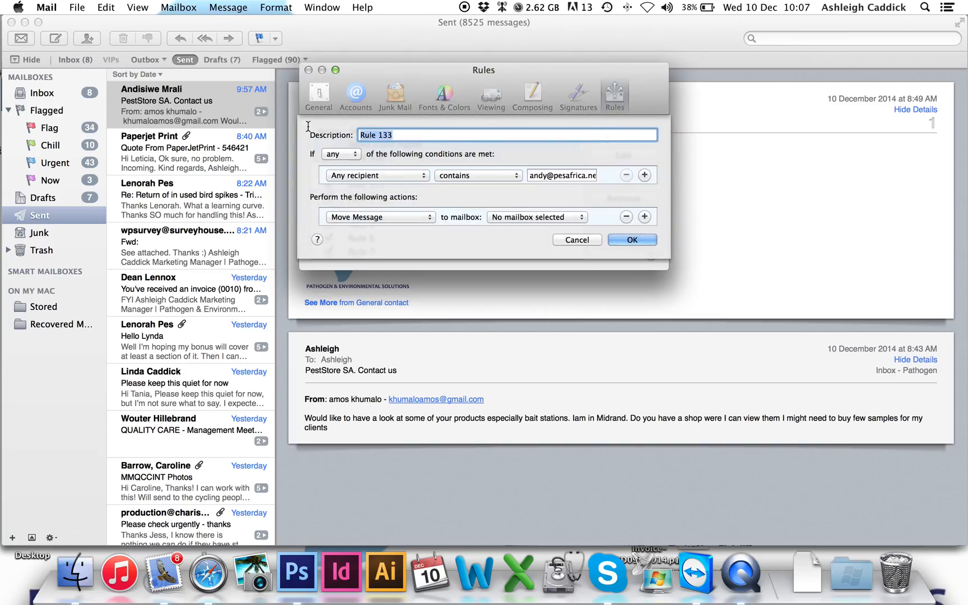
pyautogui.write('Auto')
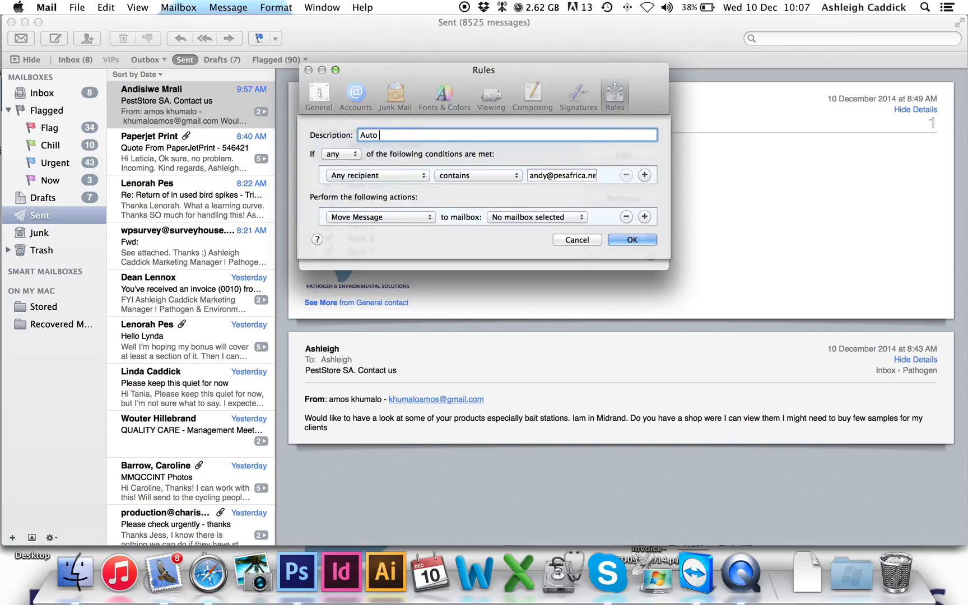
pyautogui.write('Reply')
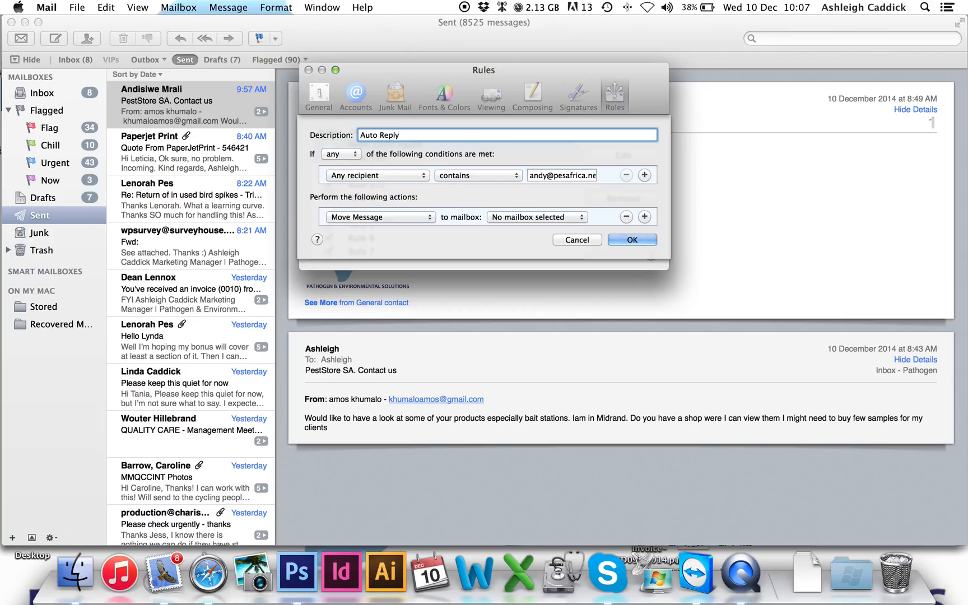
pyautogui.click(341, 154)
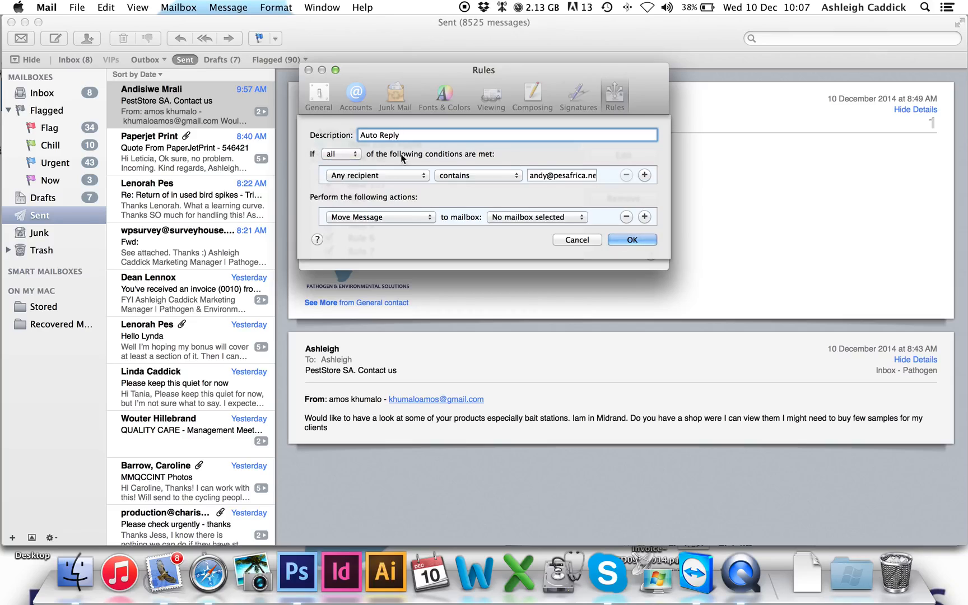
# Make the rule match Every Message and perform Reply to Message
pyautogui.click(377, 175)
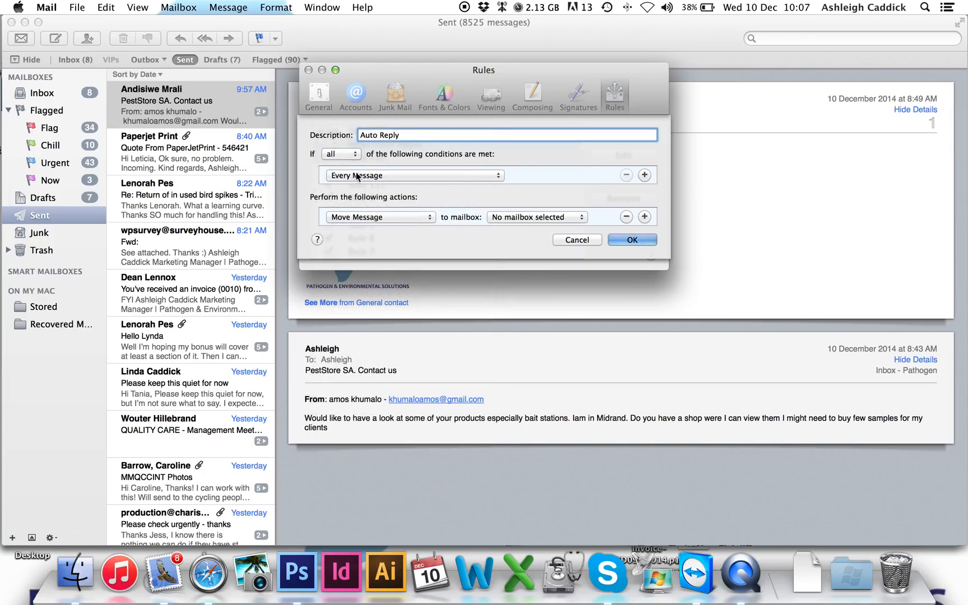
pyautogui.moveTo(382, 221)
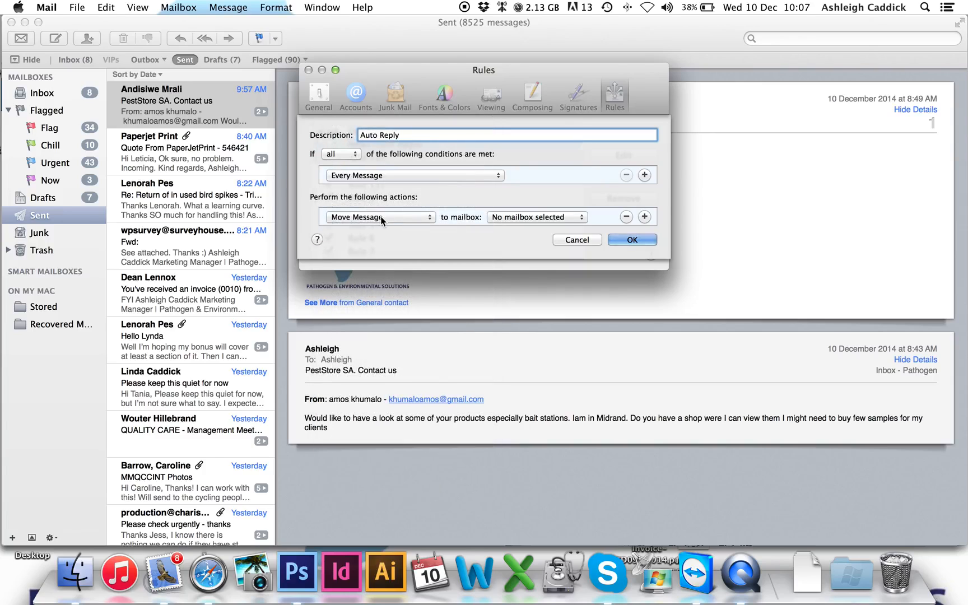
pyautogui.click(378, 218)
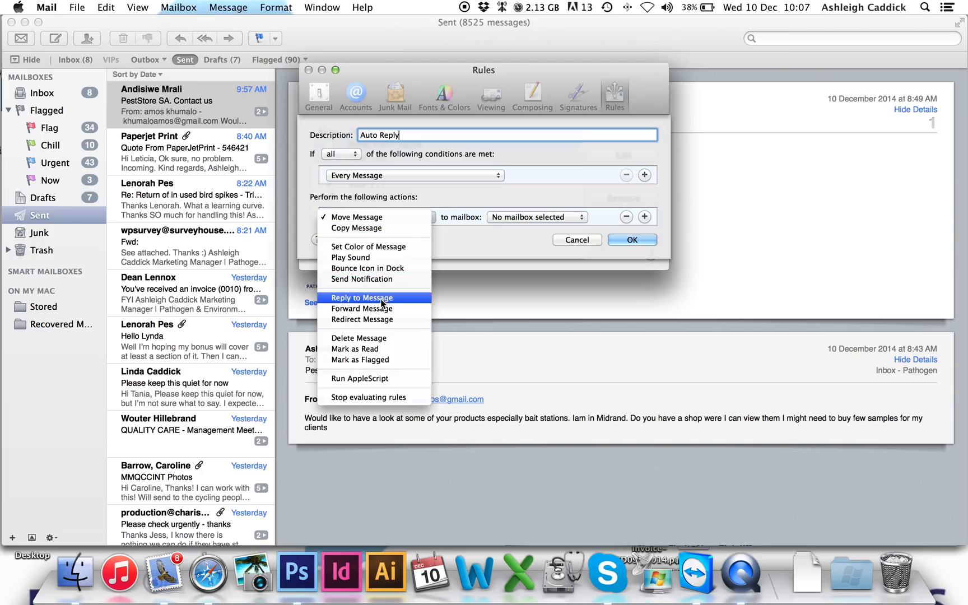
pyautogui.click(362, 299)
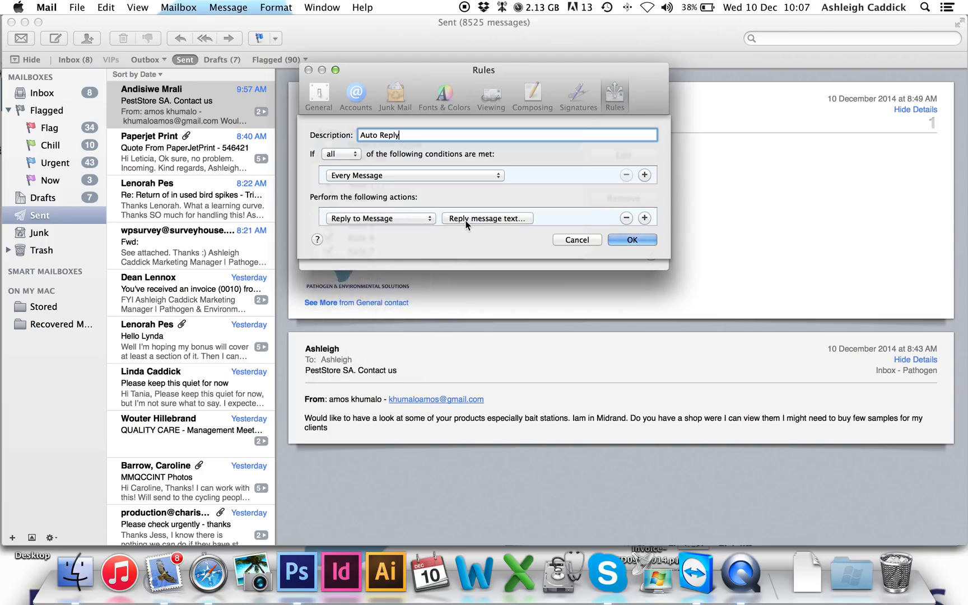
# Enter the leave-notice reply text (away 24 December to 5 January) and confirm it
pyautogui.click(486, 218)
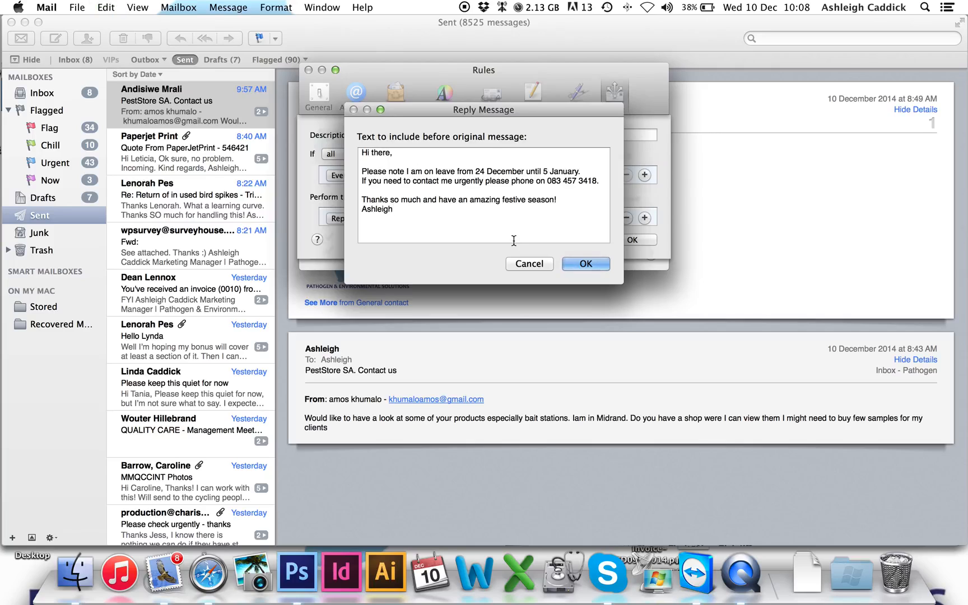
pyautogui.moveTo(482, 214)
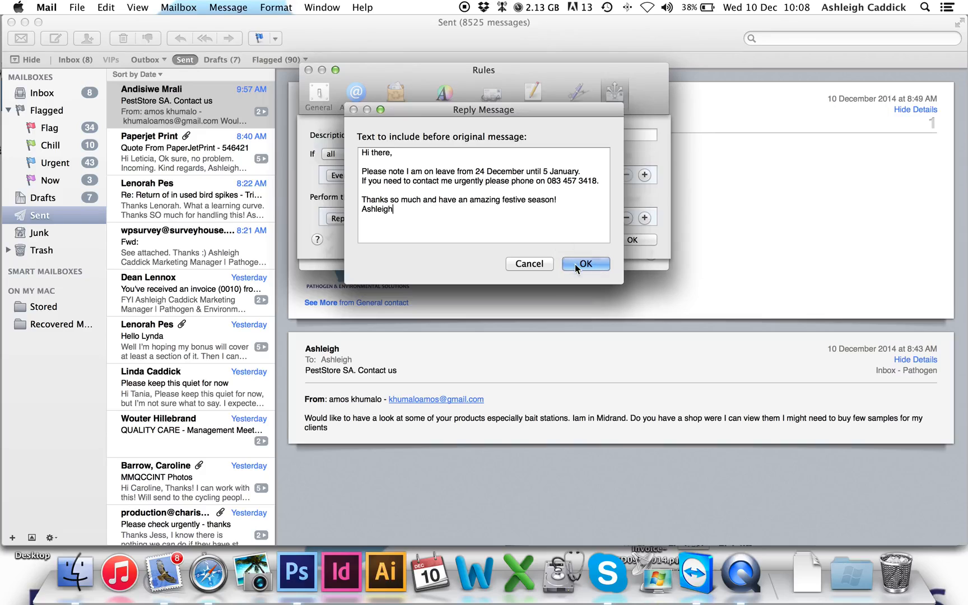
pyautogui.click(586, 264)
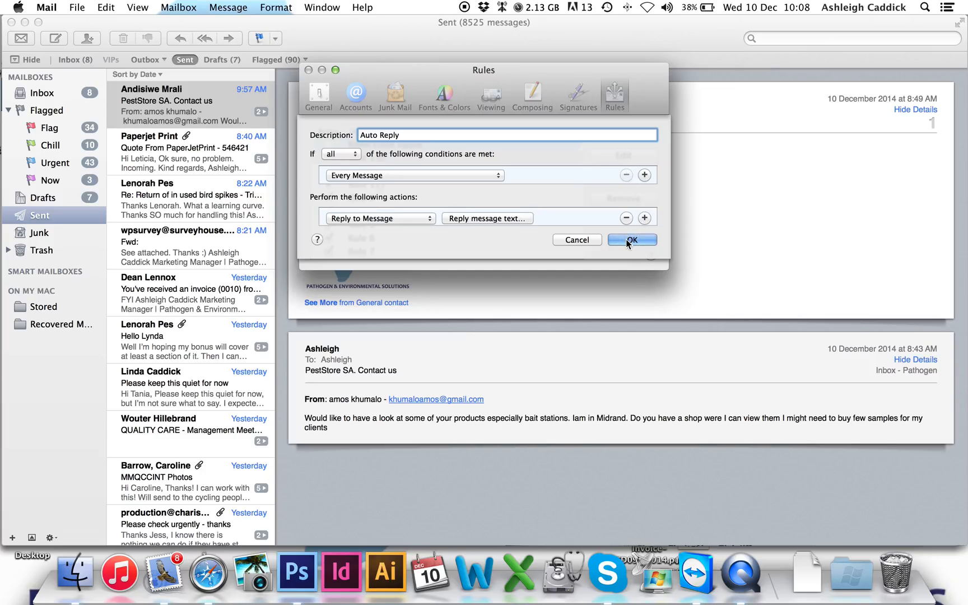
# Save the finished Auto Reply rule into the rules list
pyautogui.click(632, 240)
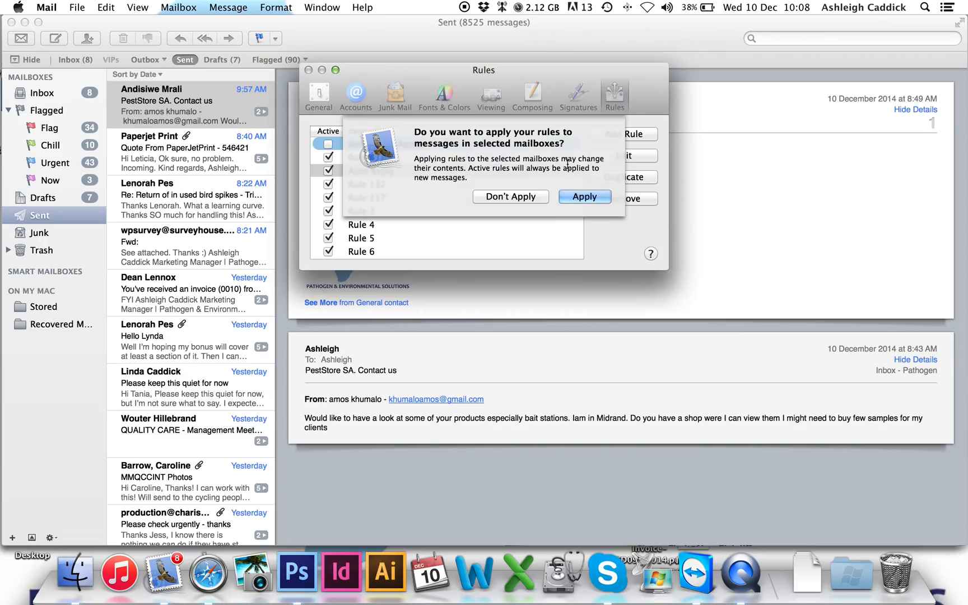
pyautogui.moveTo(520, 198)
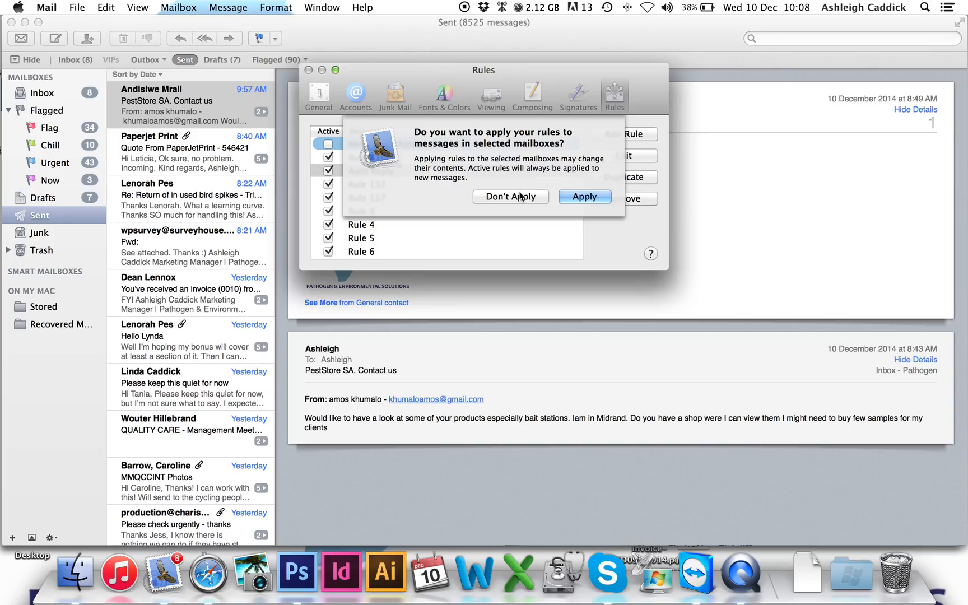
pyautogui.moveTo(516, 201)
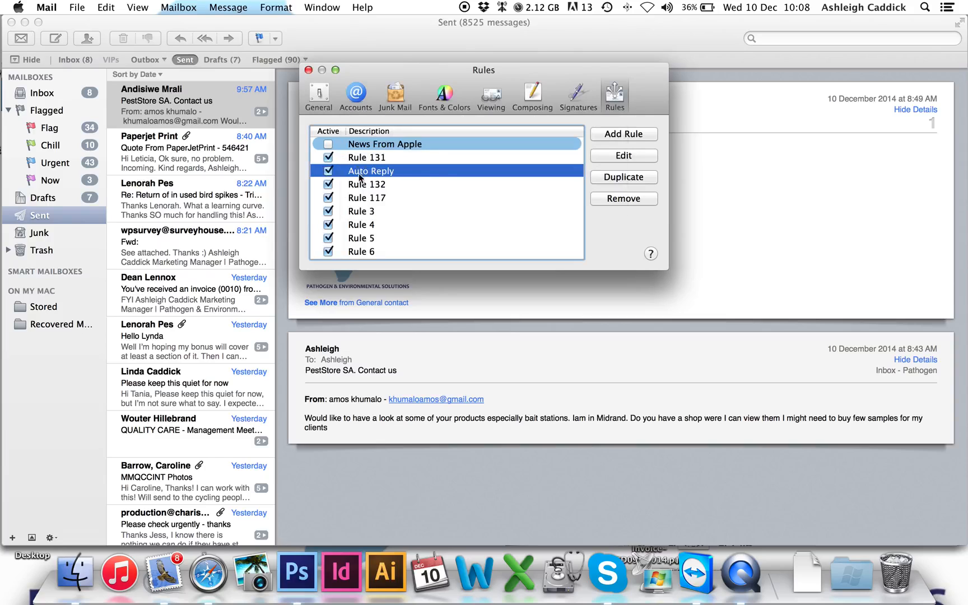
# Uncheck Active on the Auto Reply rule so it is inactive
pyautogui.click(328, 172)
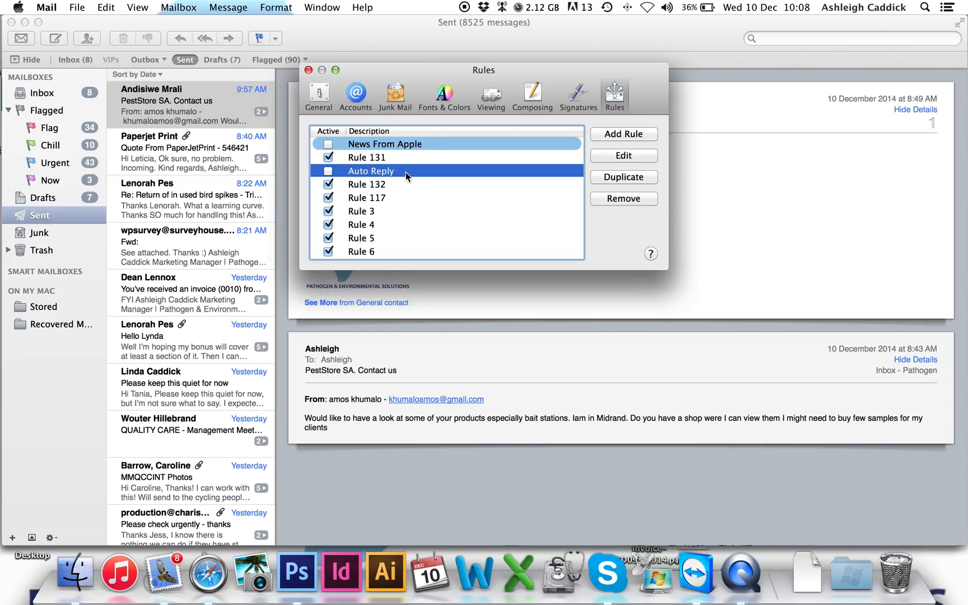
pyautogui.moveTo(344, 174)
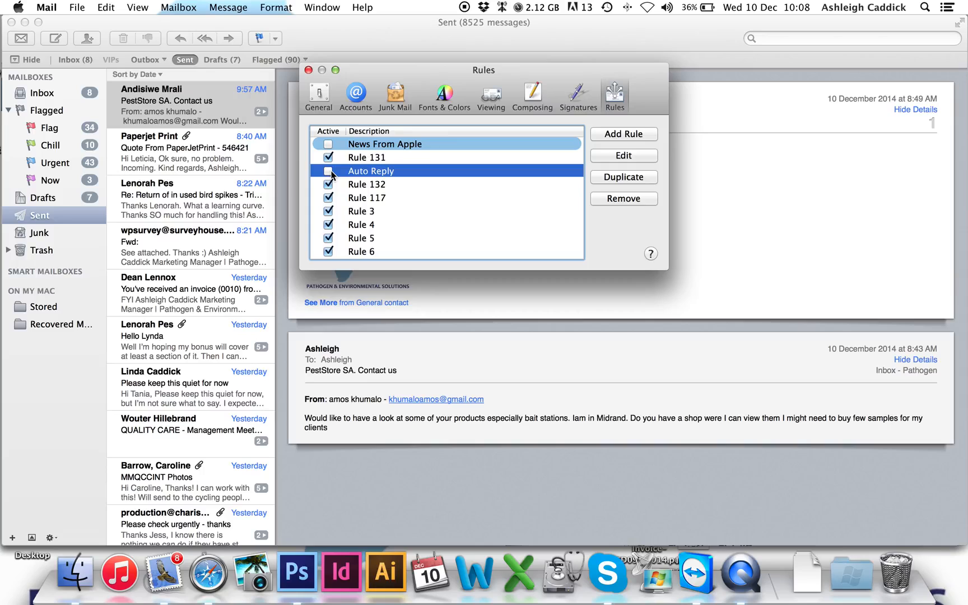
pyautogui.moveTo(350, 175)
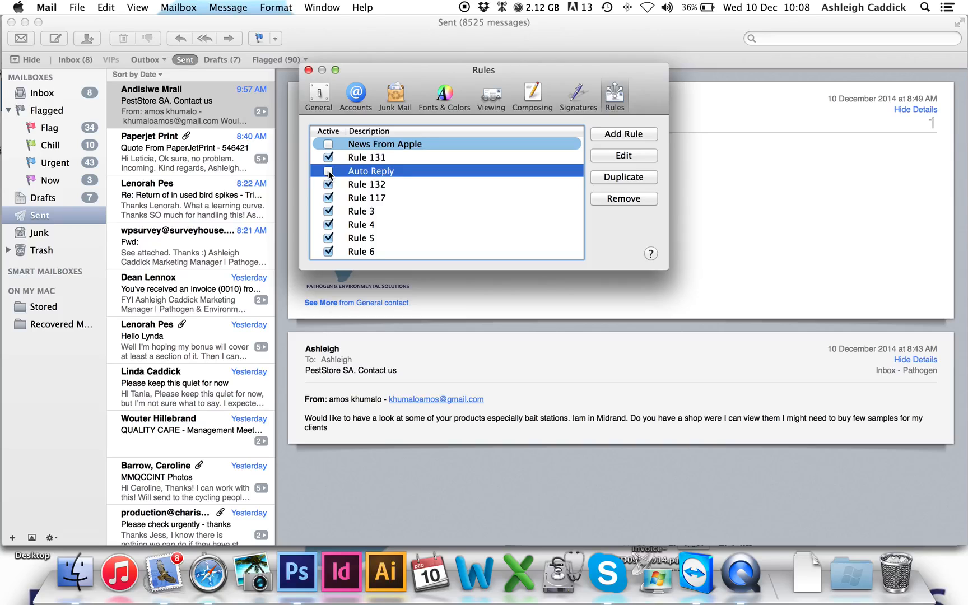
pyautogui.click(740, 575)
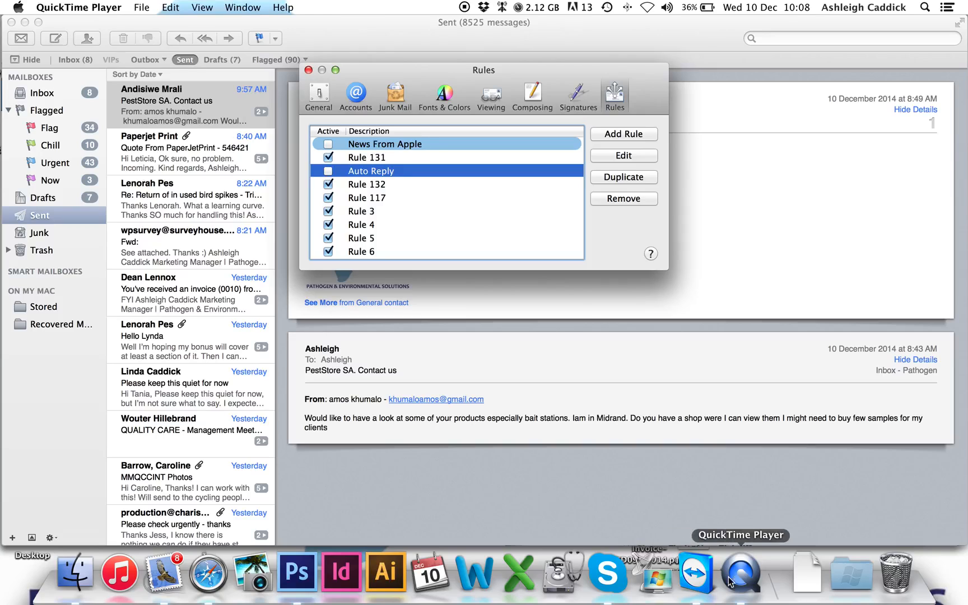